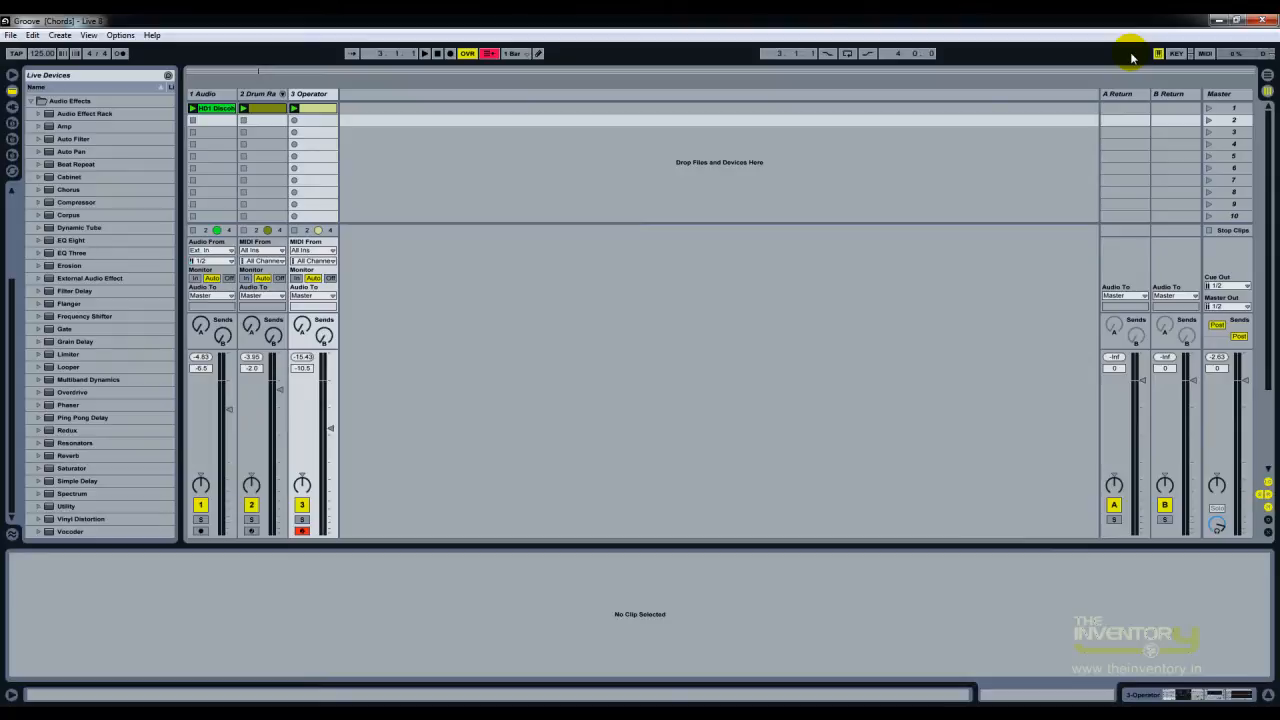
mouse_move(684, 156)
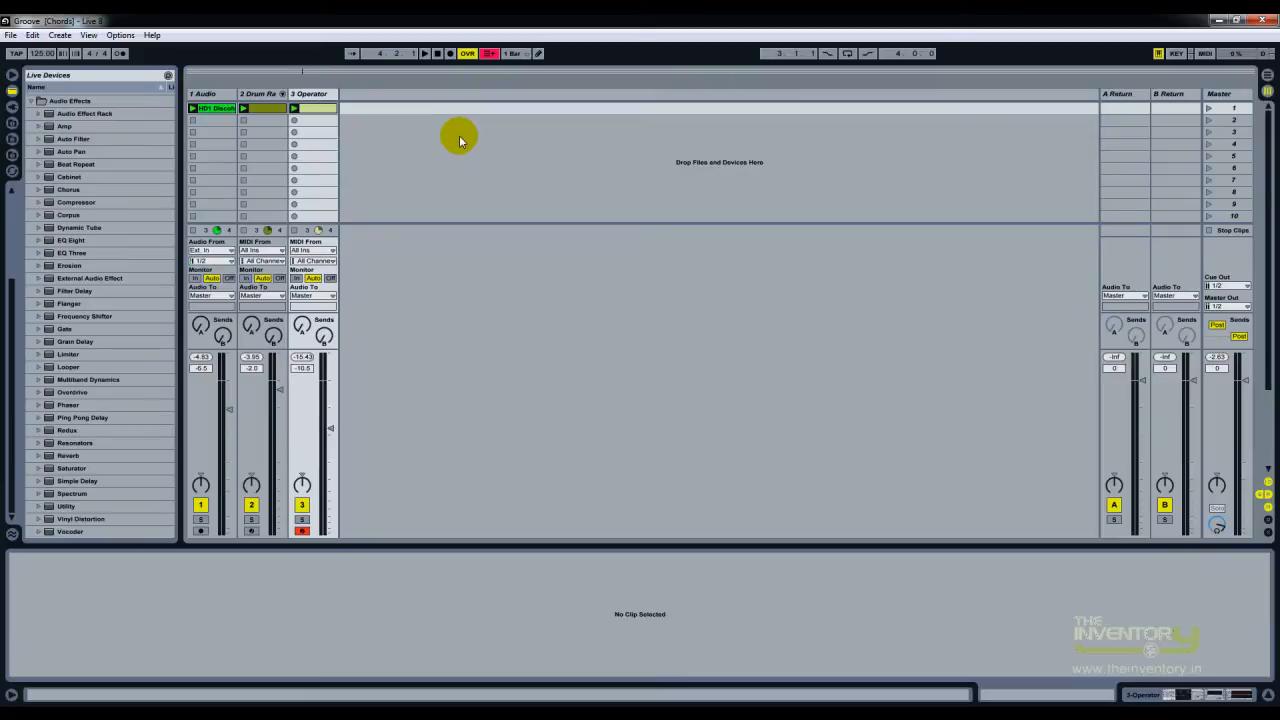
mouse_move(448, 168)
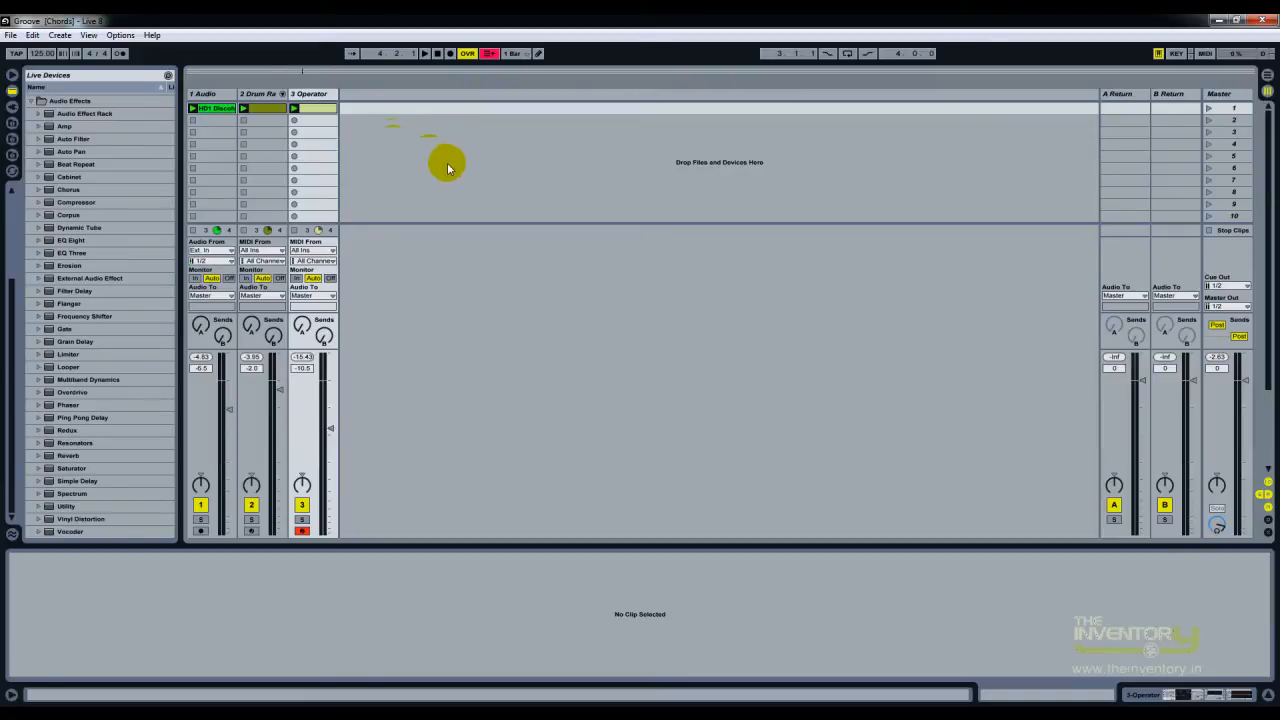
mouse_move(96, 636)
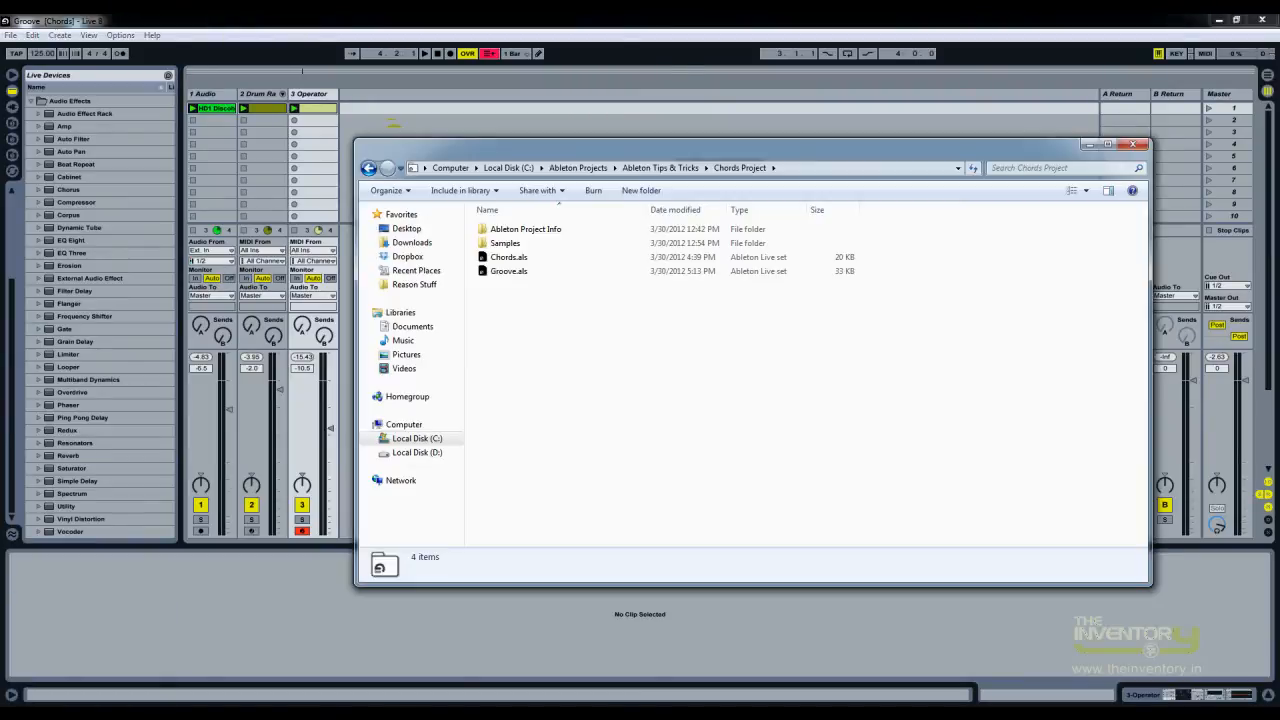
Move the Chords Project window aside and drag Chords.als into the Groove session
left_click_drag(756, 144, 1004, 150)
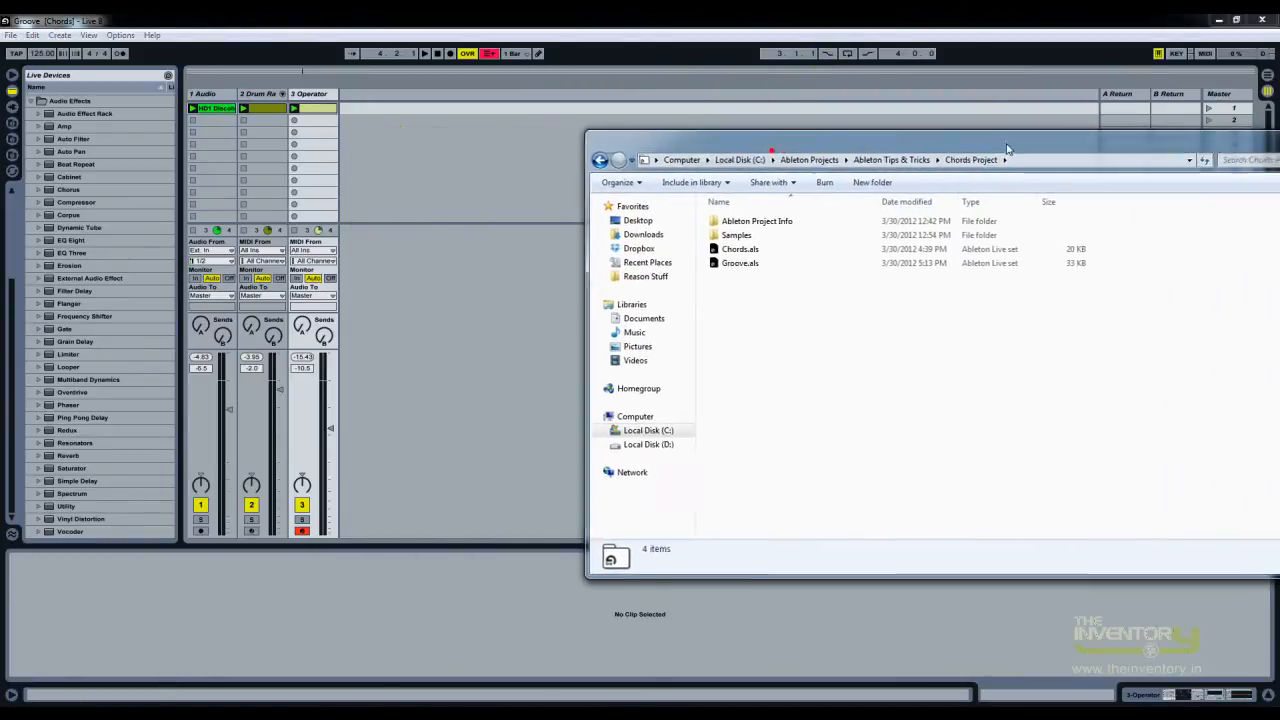
left_click(740, 248)
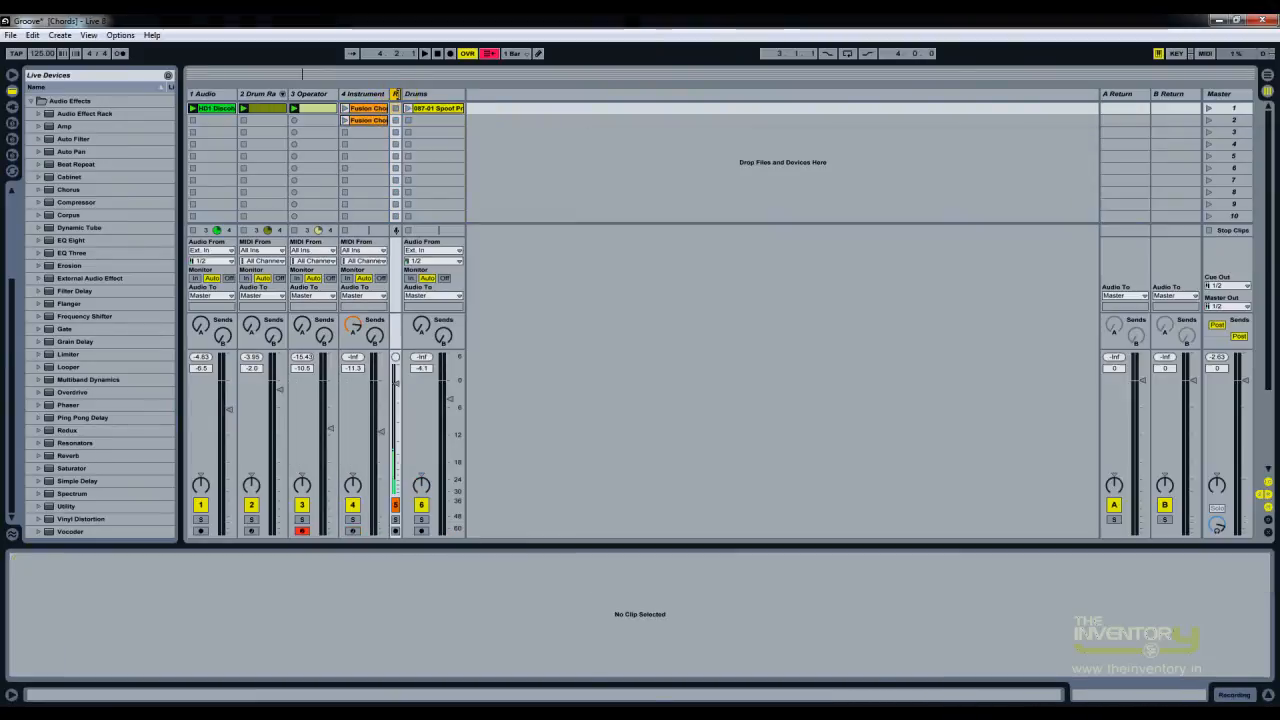
Show the chord clip's notes from the imported Instrument track in the MIDI Note Editor
left_click(436, 108)
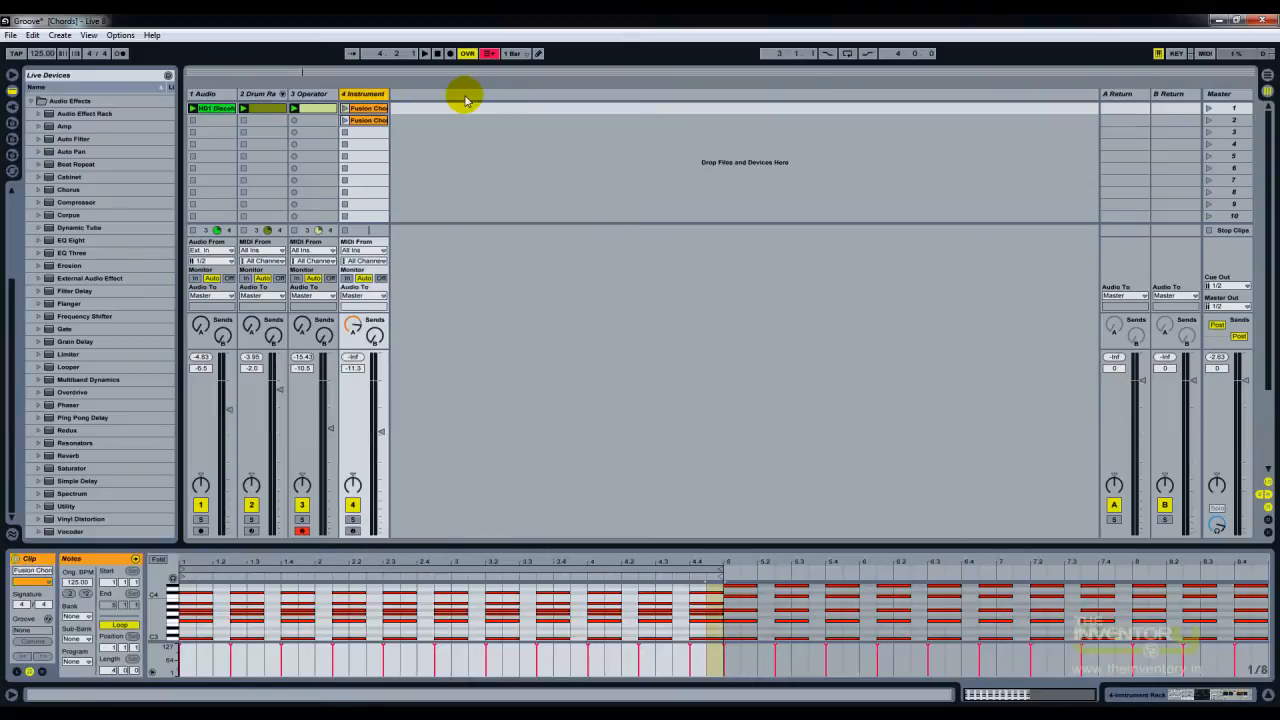
left_click(362, 94)
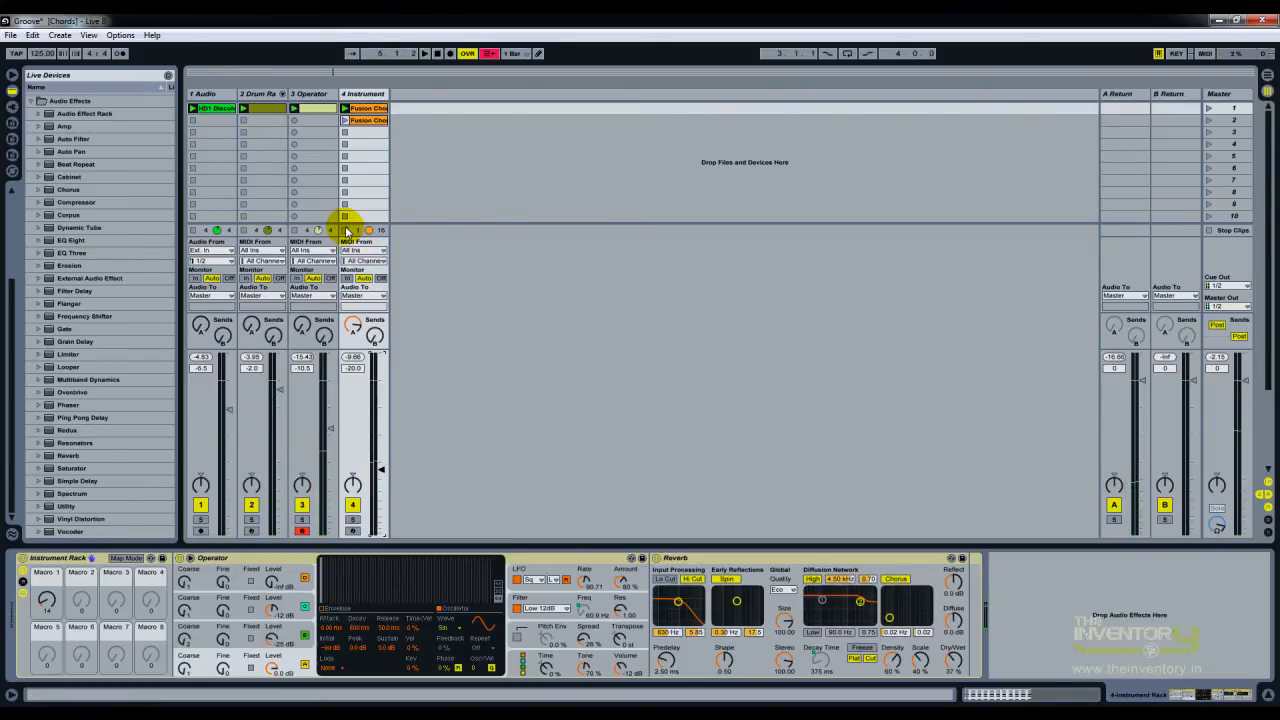
Select the Instrument track to reveal its Instrument Rack with Operator and Reverb
left_click(362, 94)
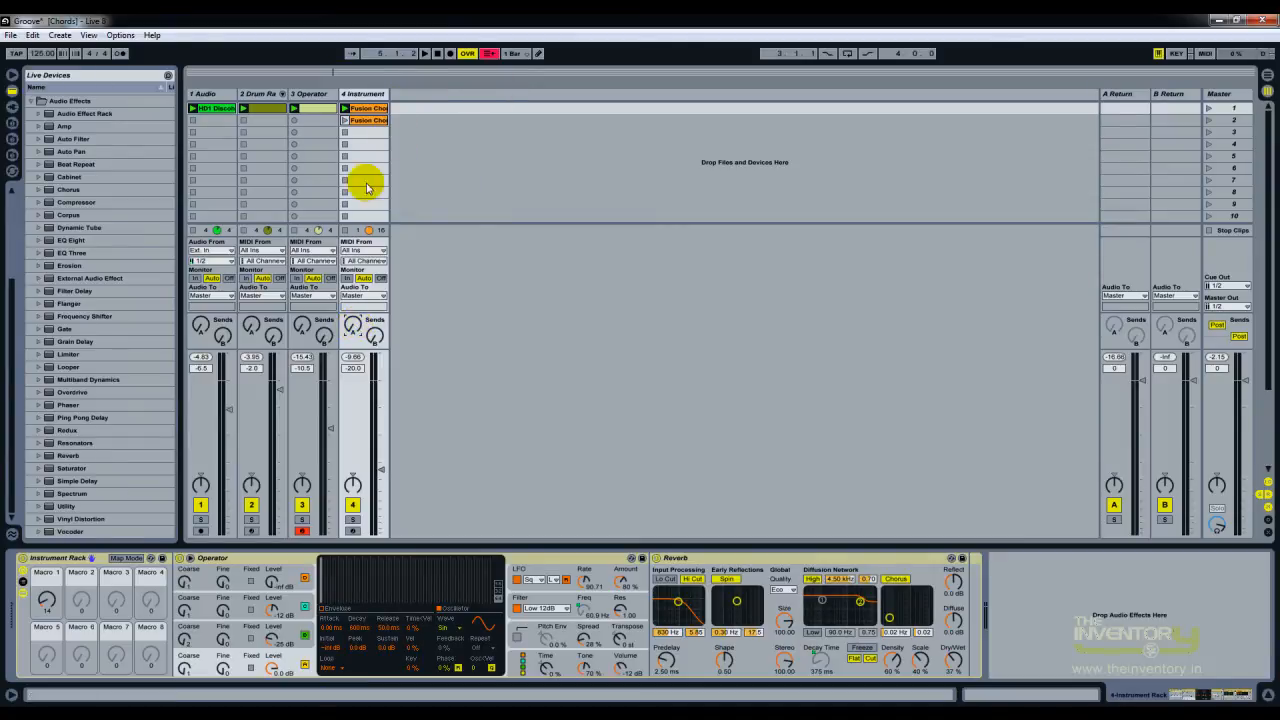
mouse_move(190, 568)
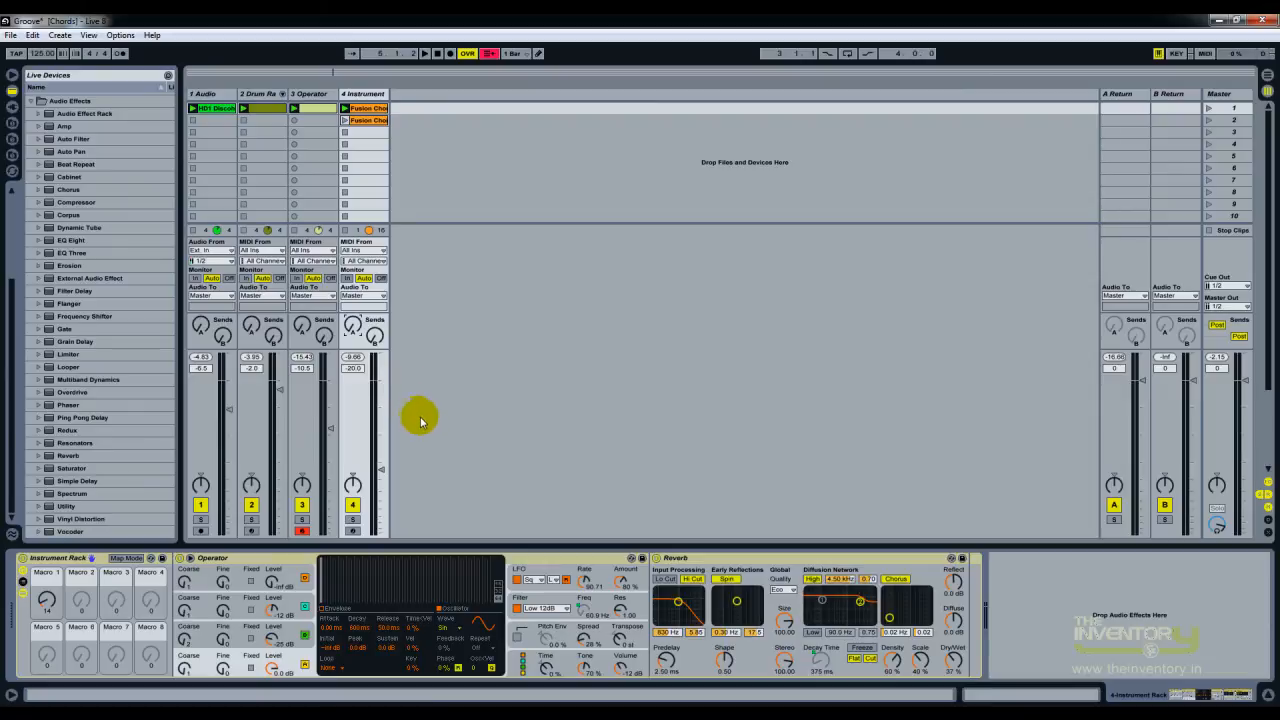
mouse_move(418, 398)
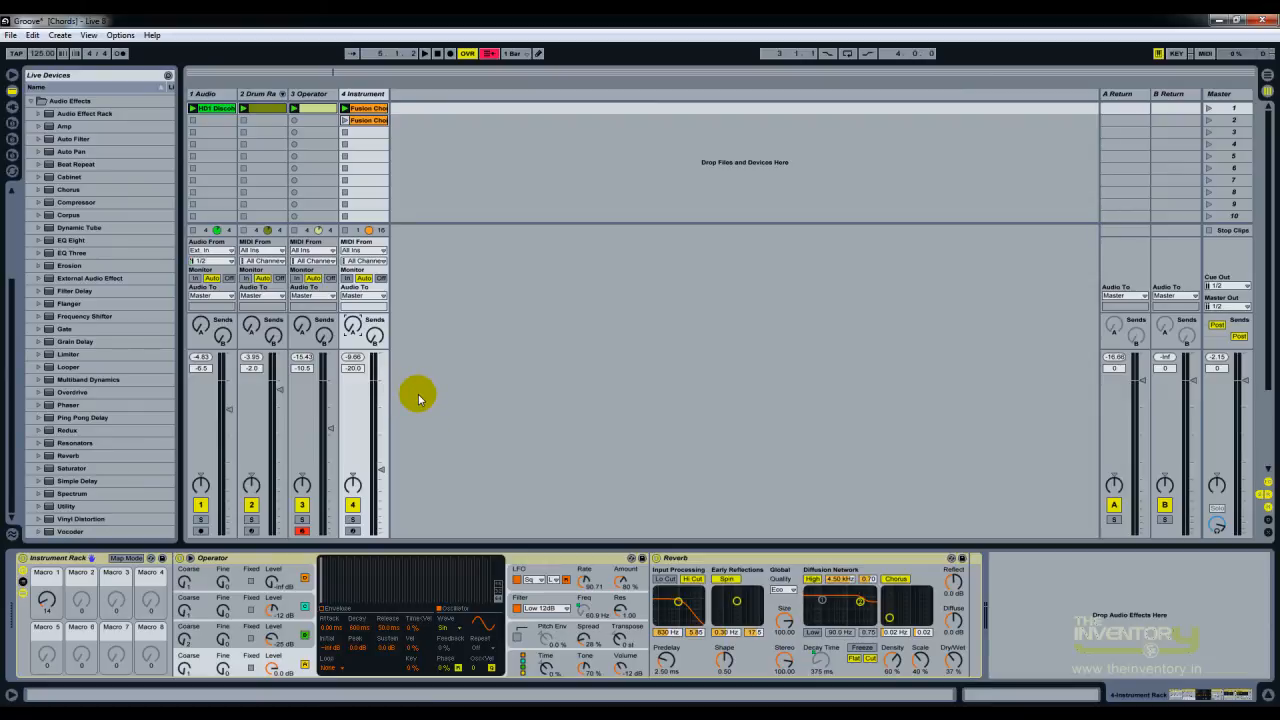